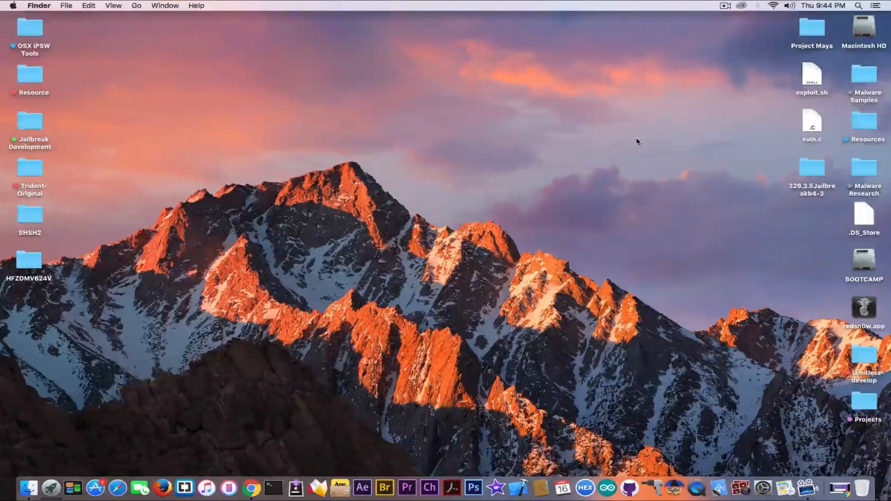
mouse_move(839, 489)
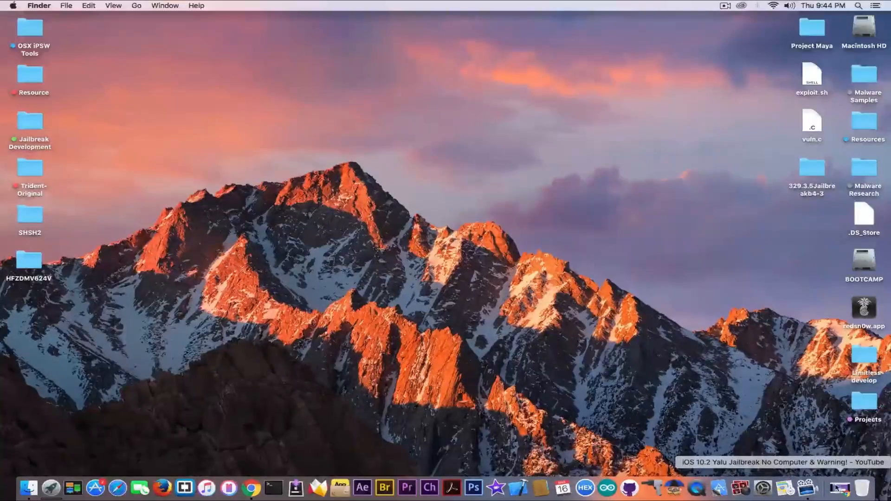
Bring the Chrome window with the paused Yalu jailbreak video to the front.
left_click(259, 488)
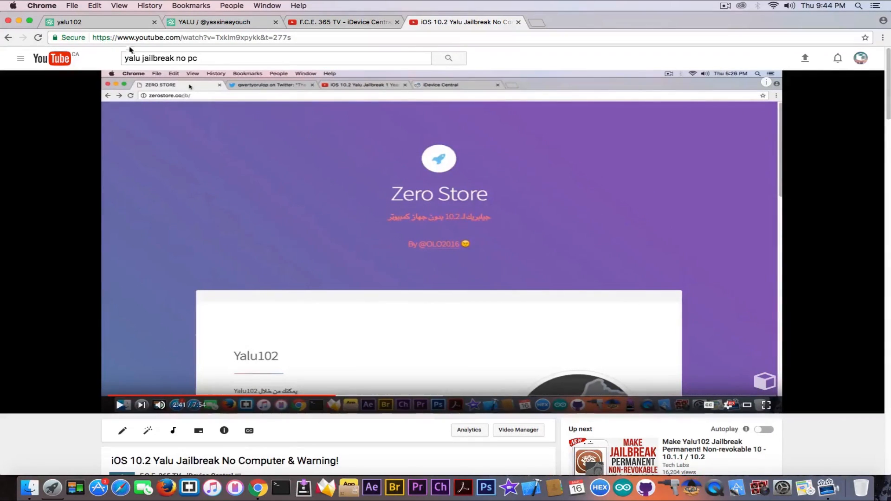
left_click(222, 22)
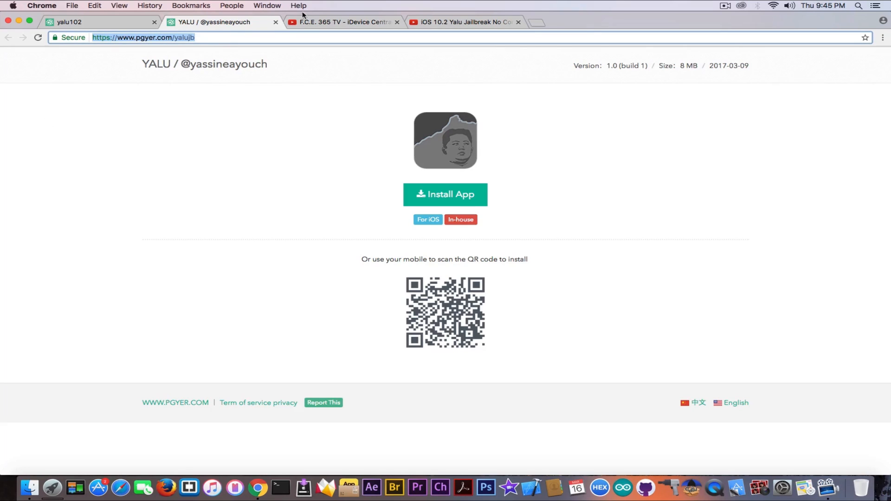
Revisit the jailbreak video, then show the password-protected yalu102 page on pgyer.
left_click(463, 21)
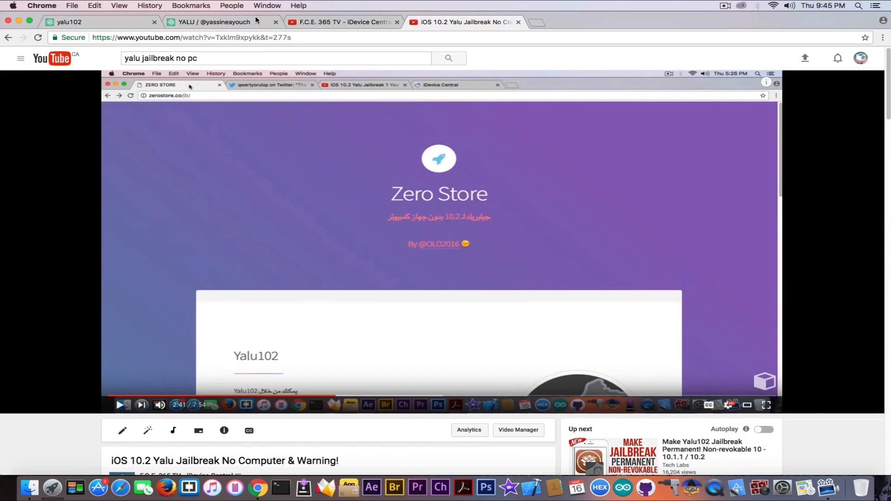
left_click(222, 21)
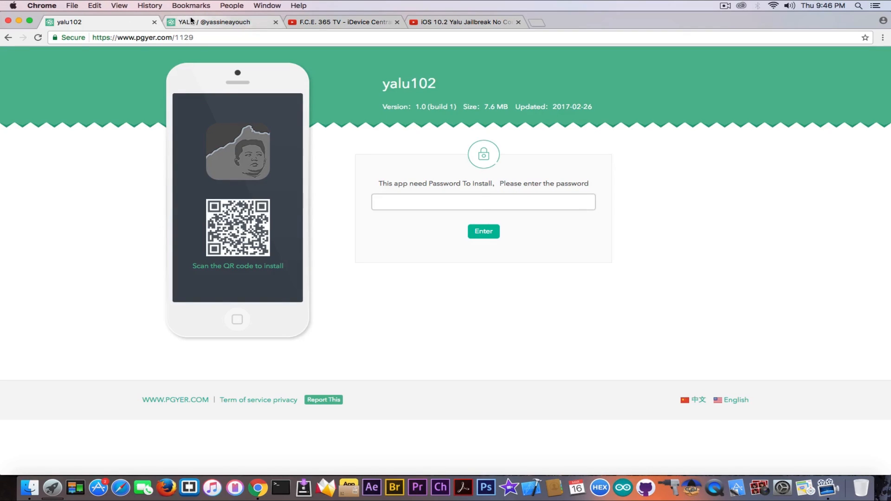
Return to the YALU page and dismiss pgyer's mobile-browser install notice with OK.
left_click(222, 22)
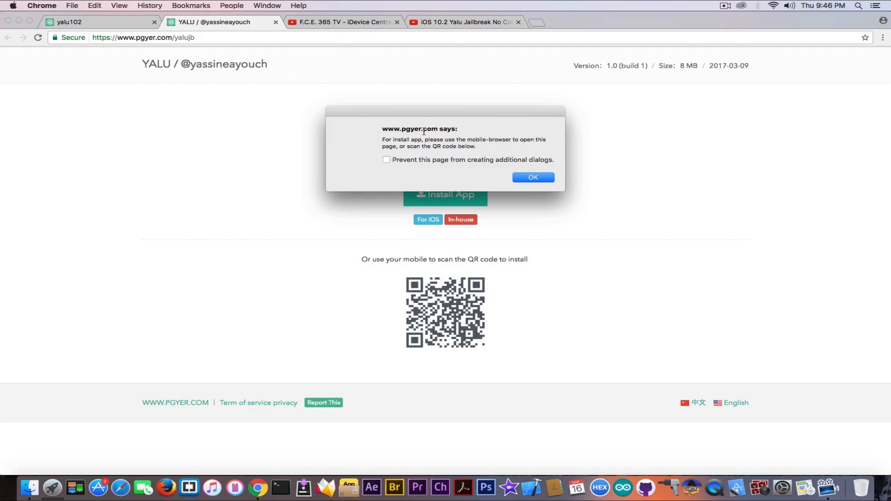
left_click(532, 176)
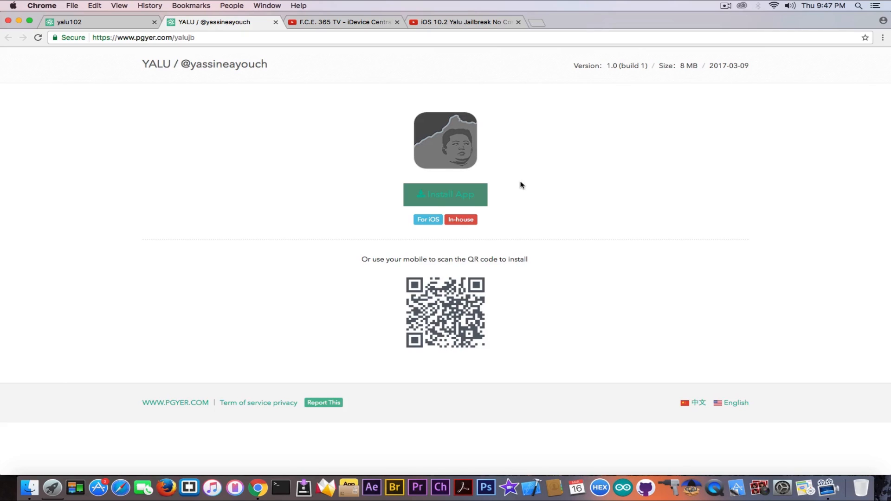
mouse_move(486, 134)
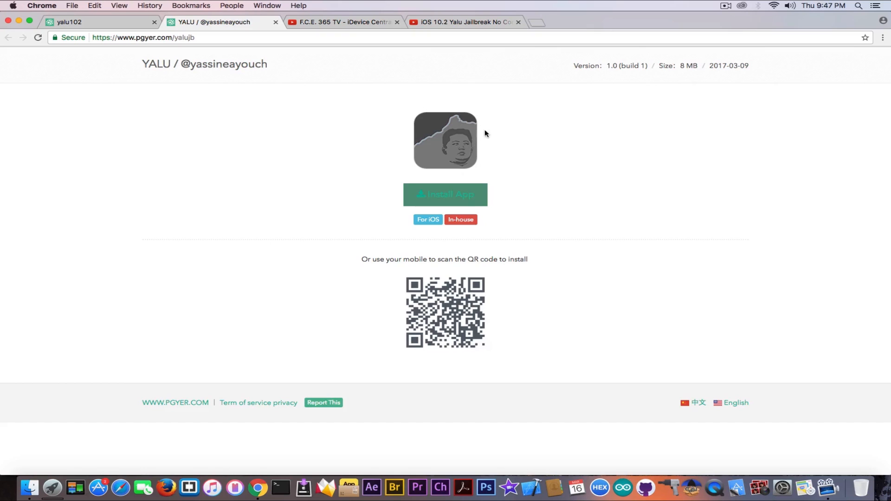
mouse_move(445, 194)
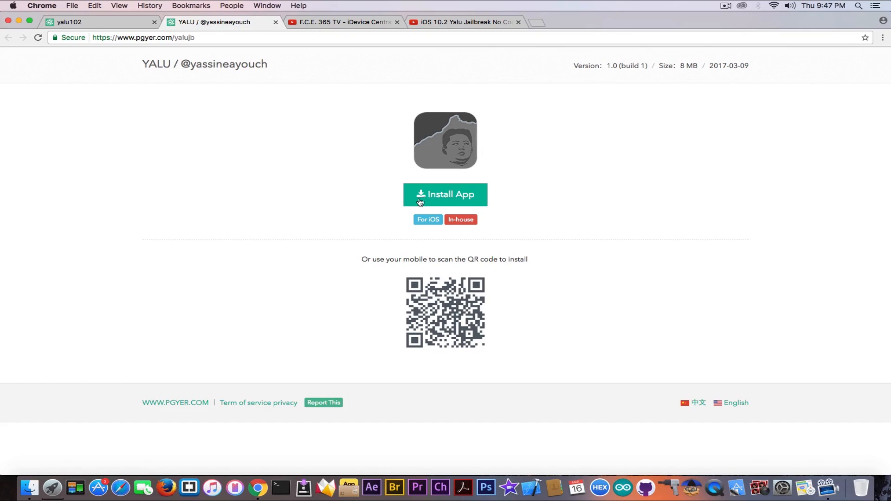
mouse_move(8, 181)
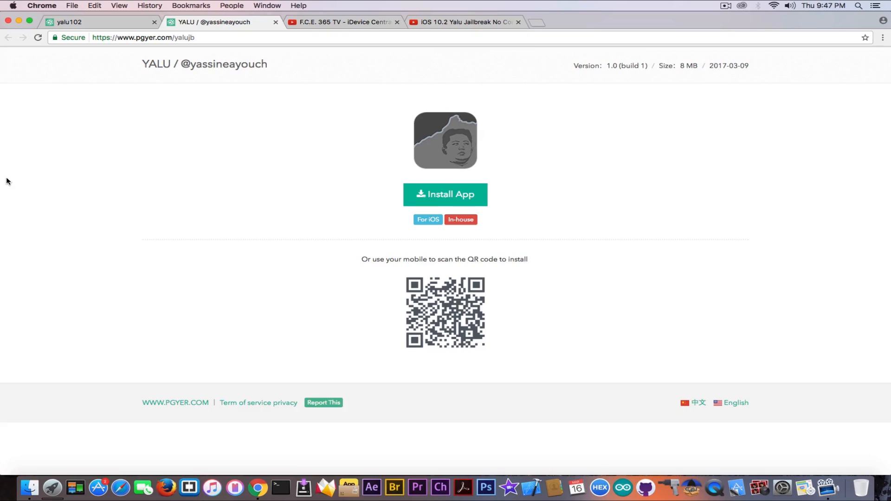
mouse_move(436, 180)
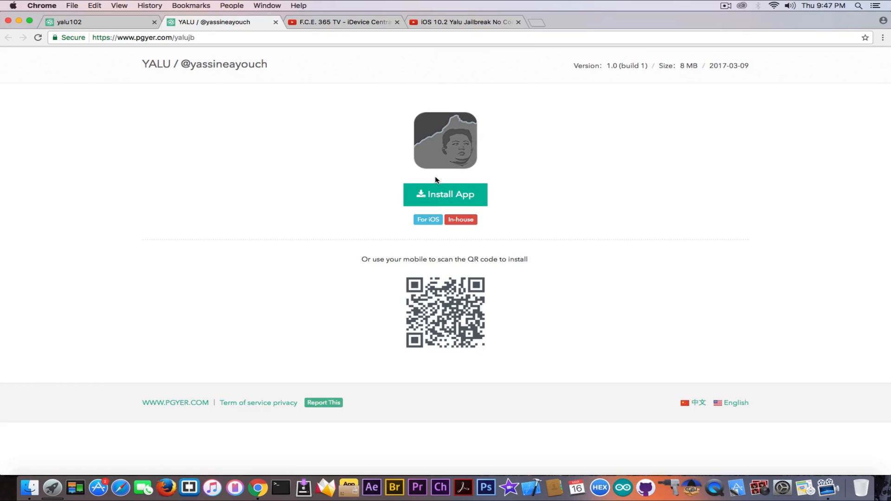
mouse_move(381, 89)
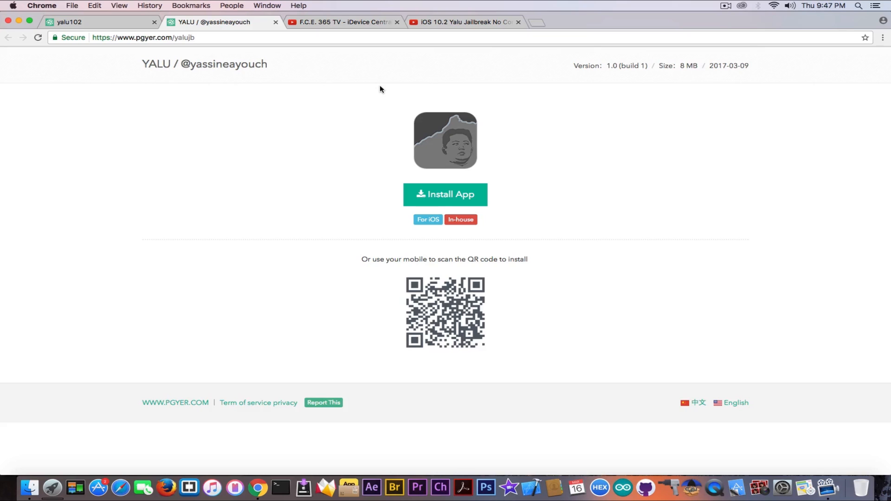
left_click(341, 21)
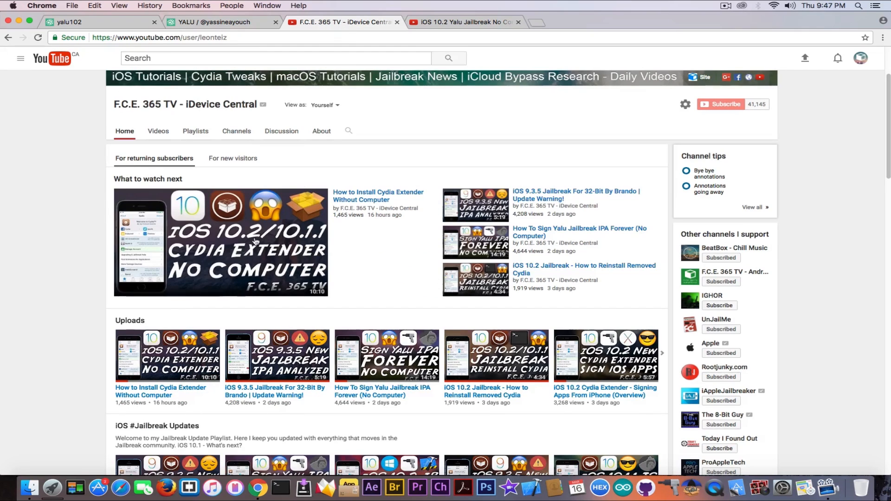
mouse_move(169, 404)
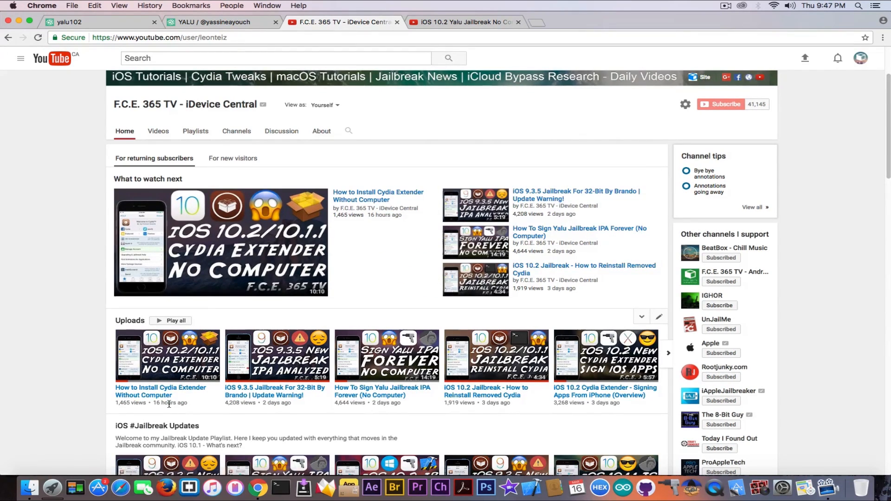
mouse_move(166, 385)
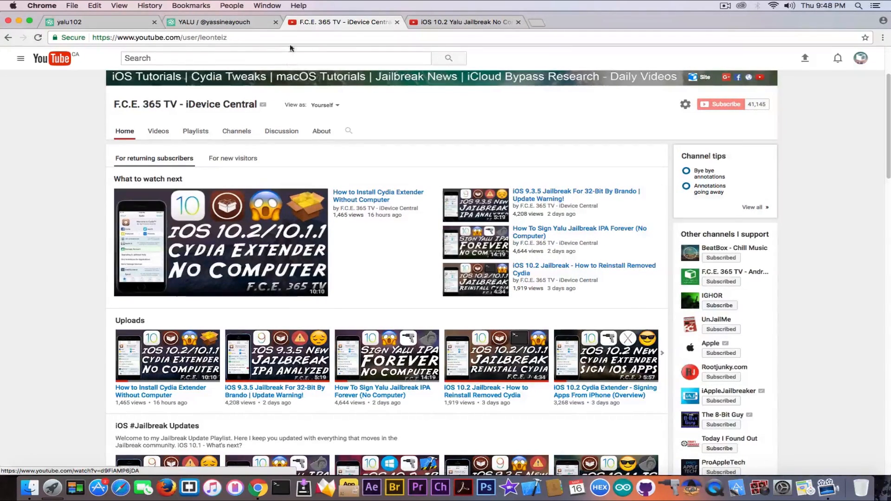
Leave the F.C.E. 365 TV channel page for the YALU install page on pgyer.
left_click(222, 22)
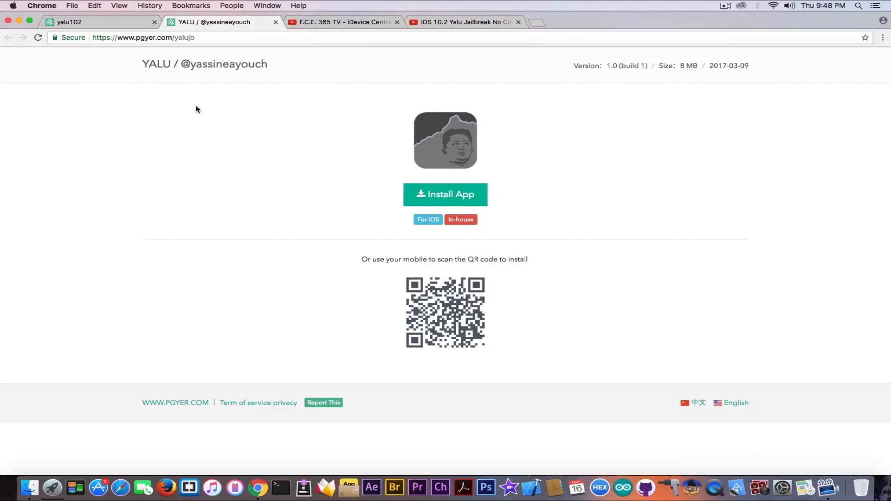
mouse_move(204, 95)
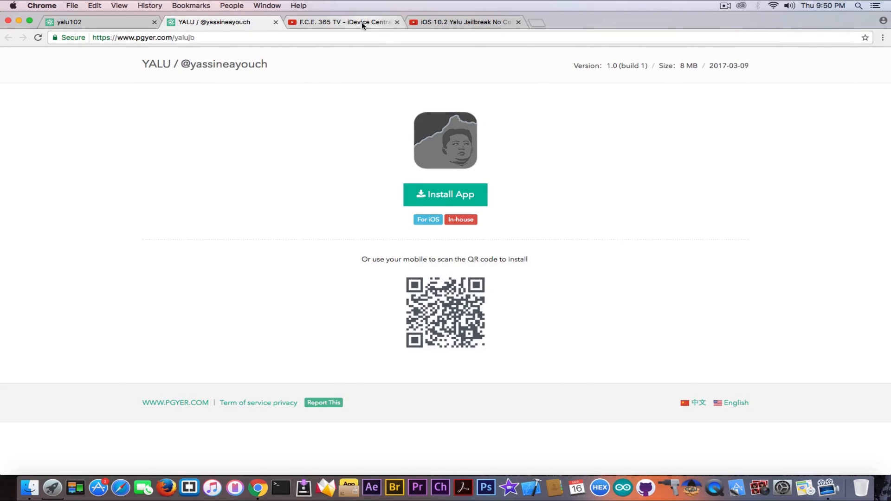
Close the yalu102 and YALU tabs, then close the Chrome window to leave the macOS desktop.
left_click(341, 22)
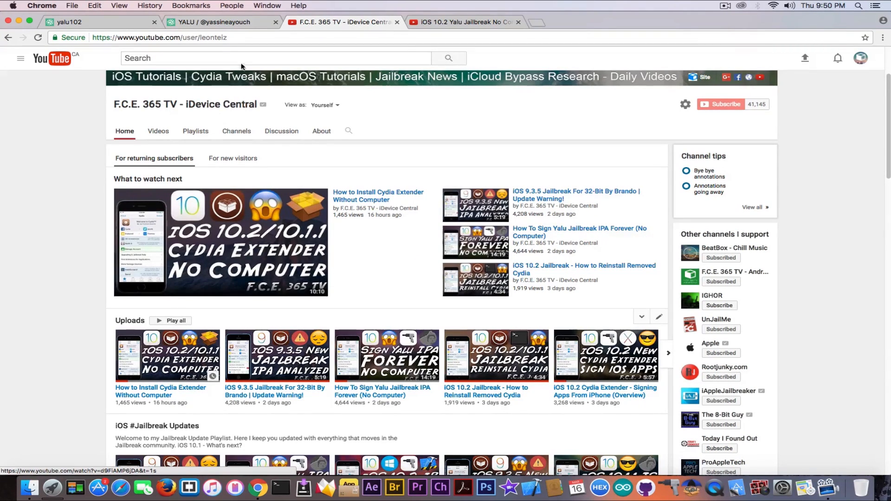
left_click(156, 21)
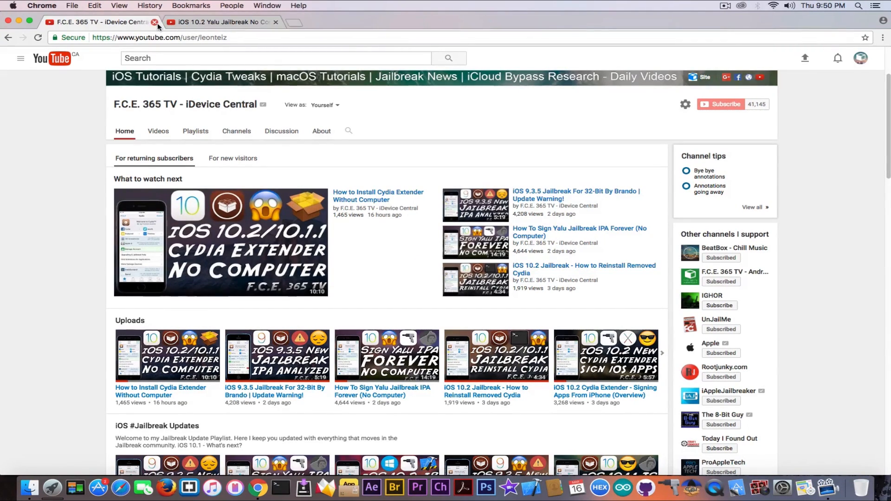
mouse_move(102, 21)
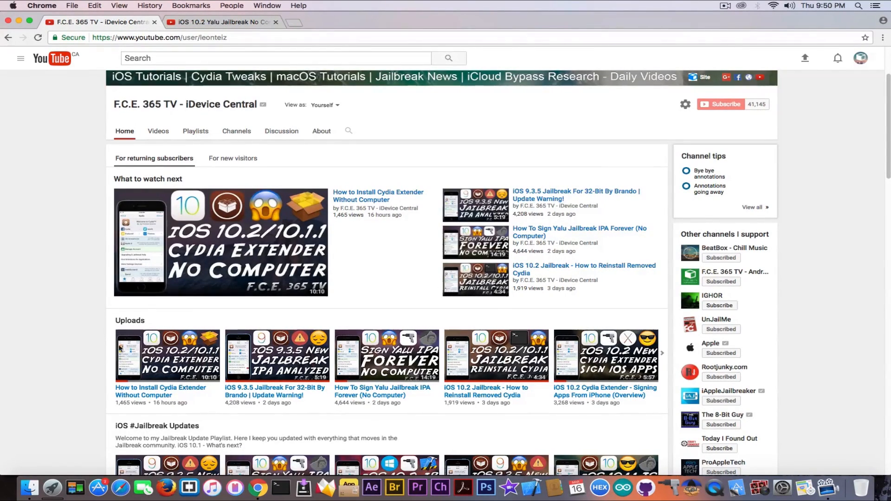
mouse_move(143, 402)
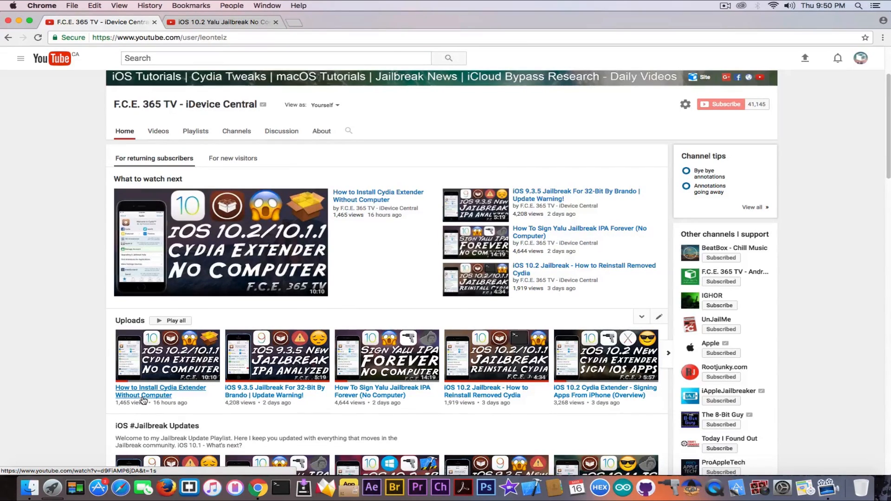
mouse_move(143, 395)
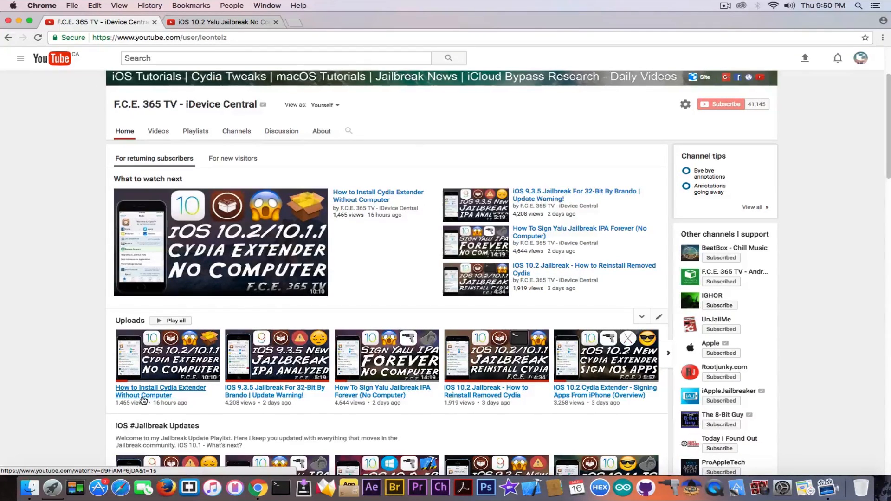
scroll("up", 3)
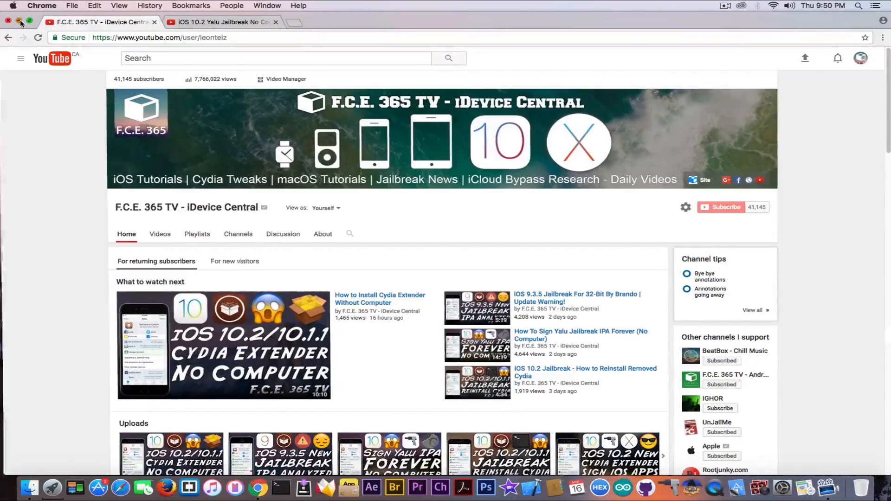
left_click(8, 22)
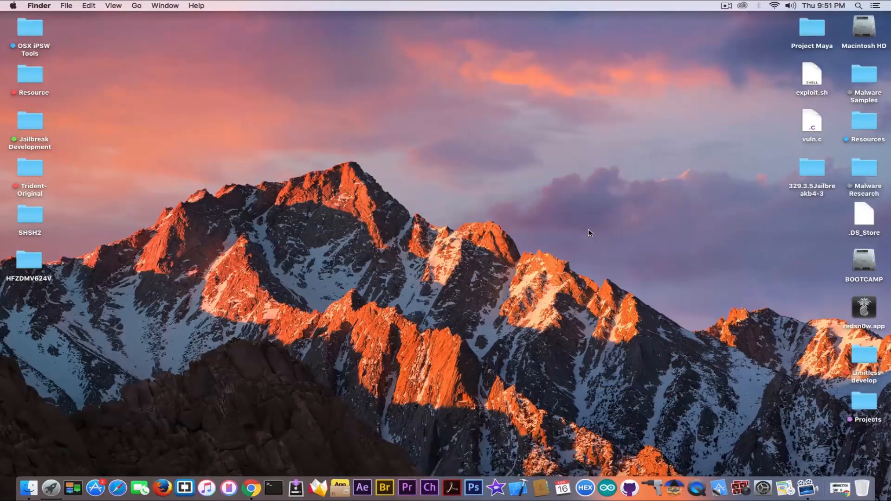